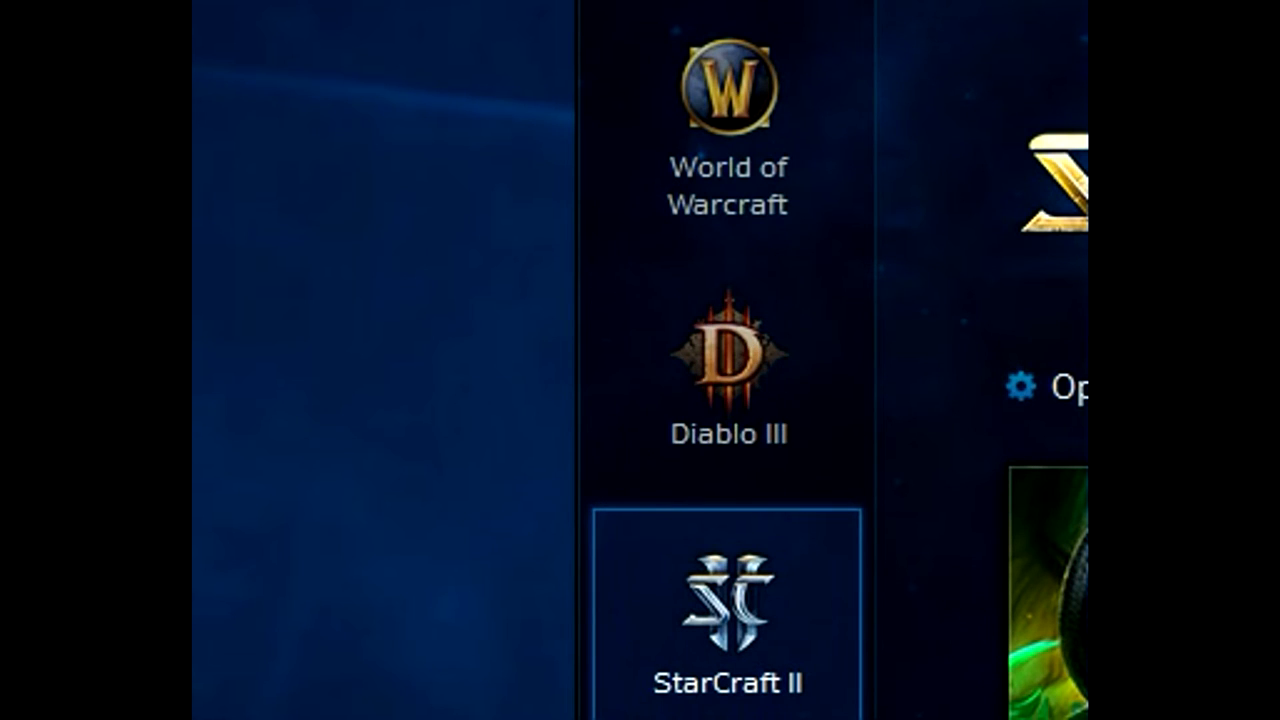
# - Select Heroes of the Storm from the left game list to show its page
pyautogui.scroll(-3)
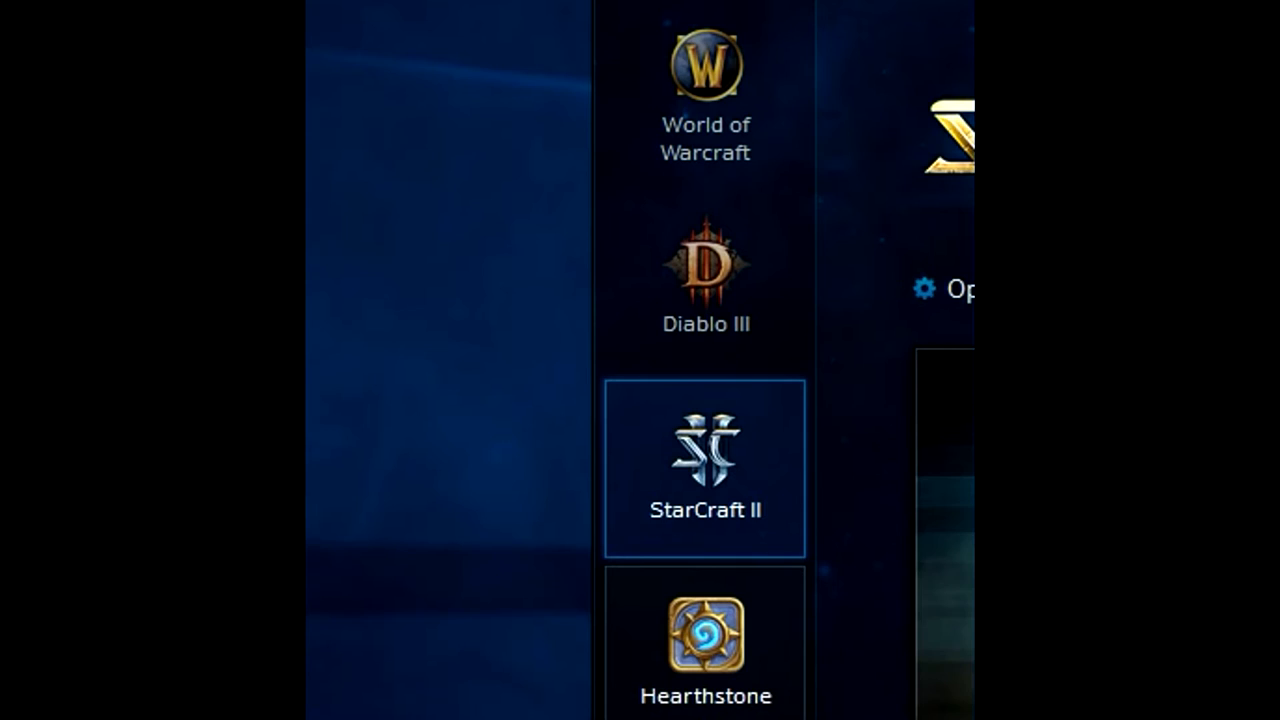
pyautogui.click(704, 640)
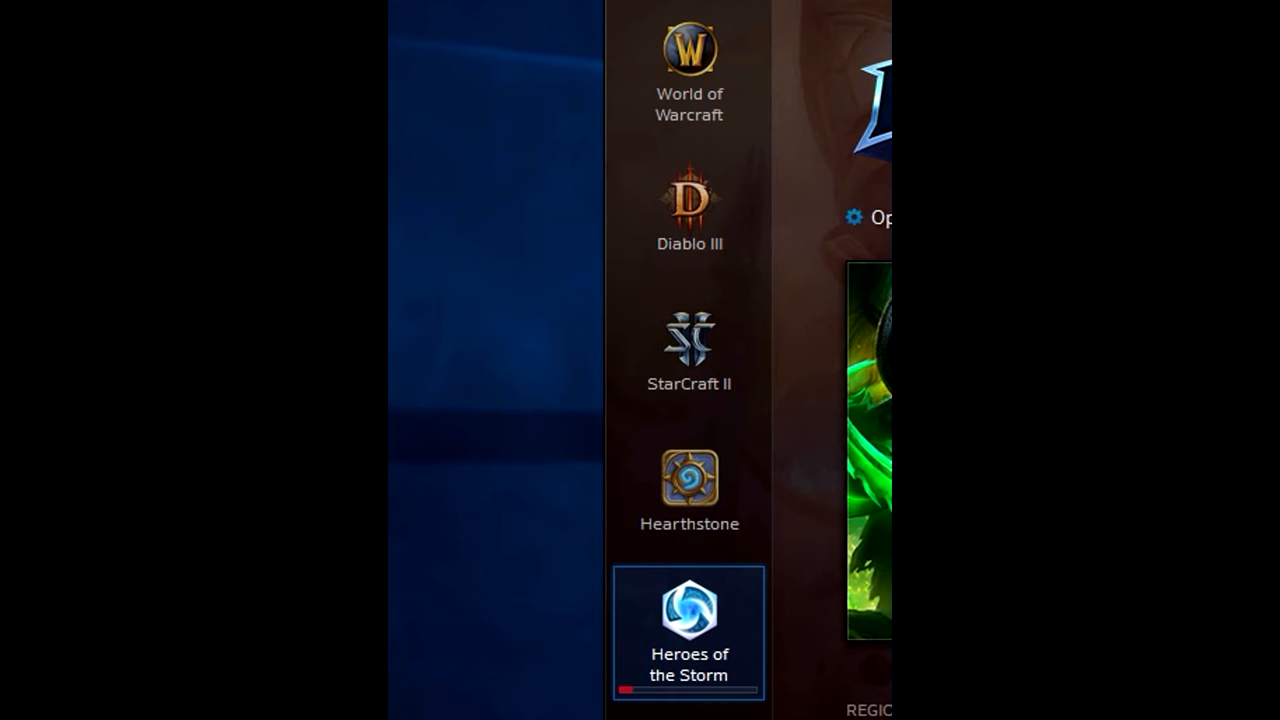
pyautogui.scroll(-3)
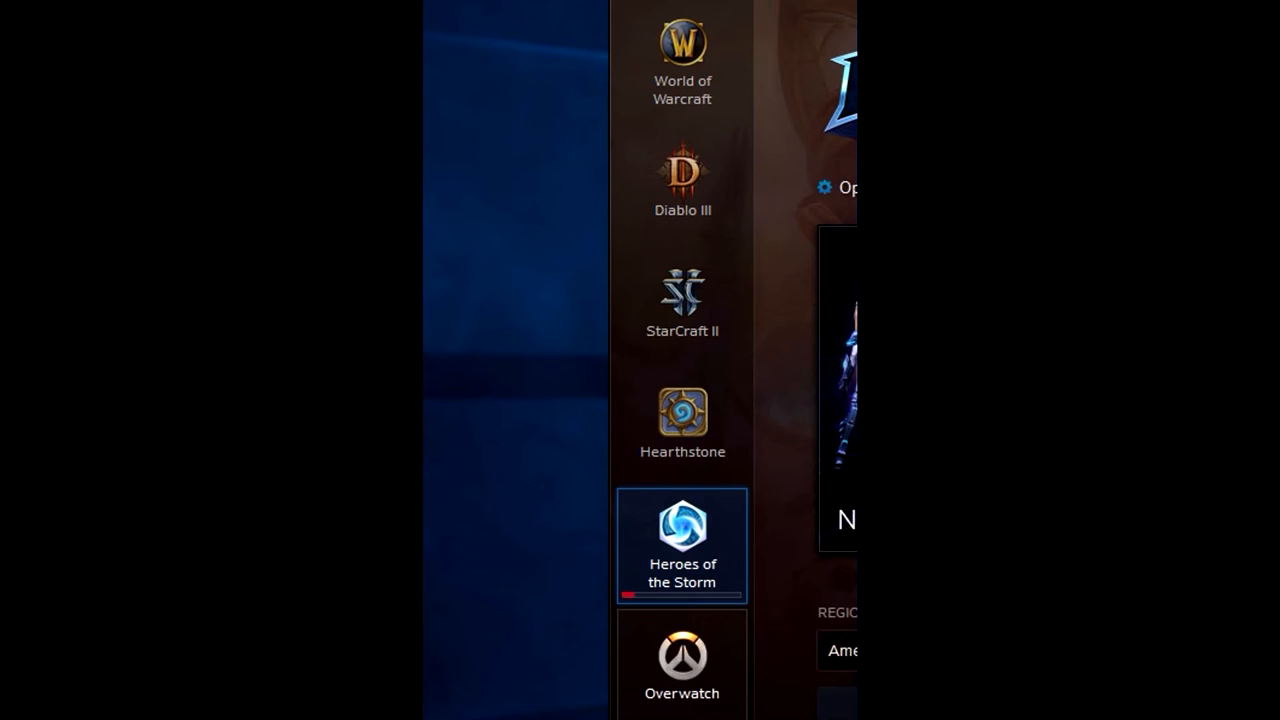
# - Select Overwatch and start its trailer, leaving the Flash plug-in prompt shown
pyautogui.click(682, 664)
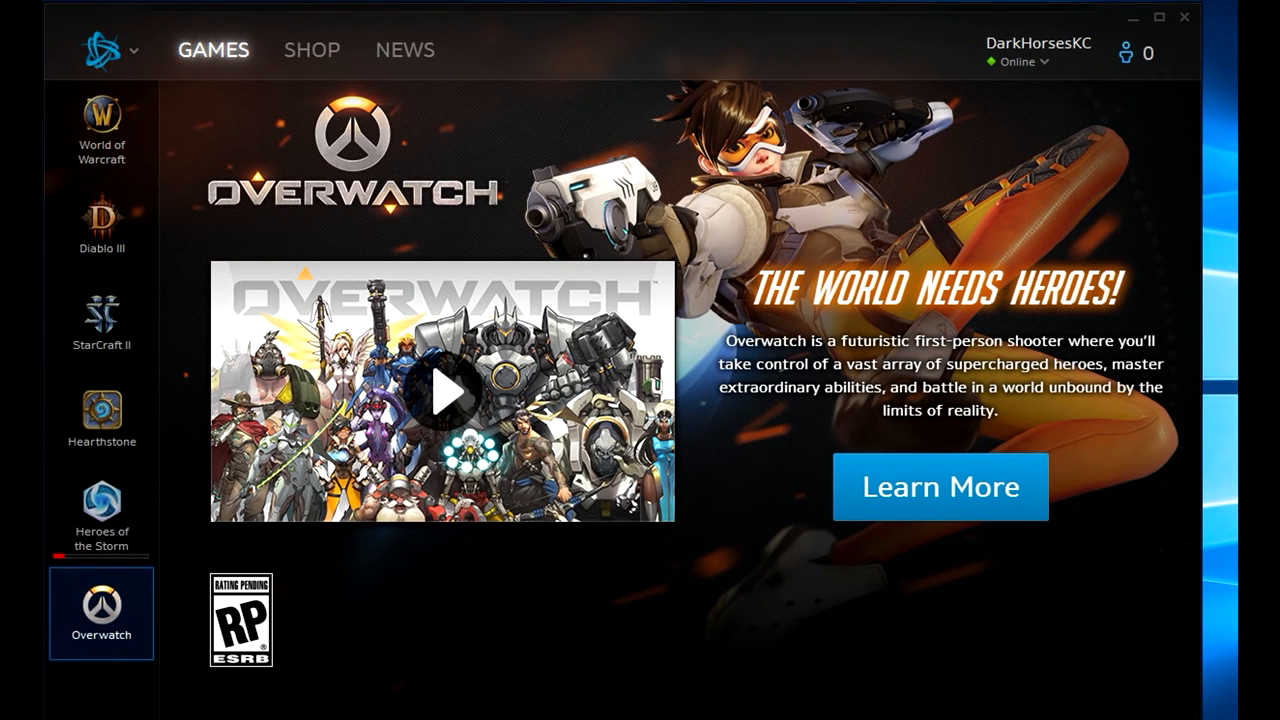
pyautogui.click(442, 388)
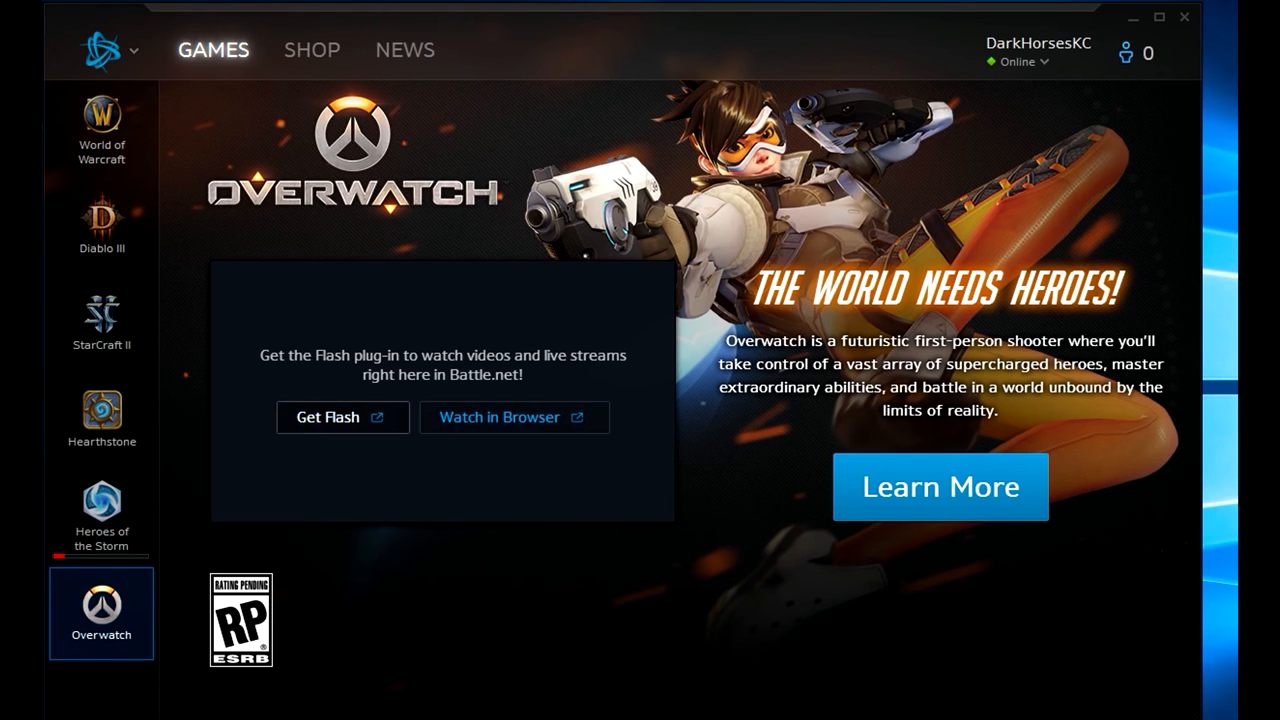
pyautogui.moveTo(514, 418)
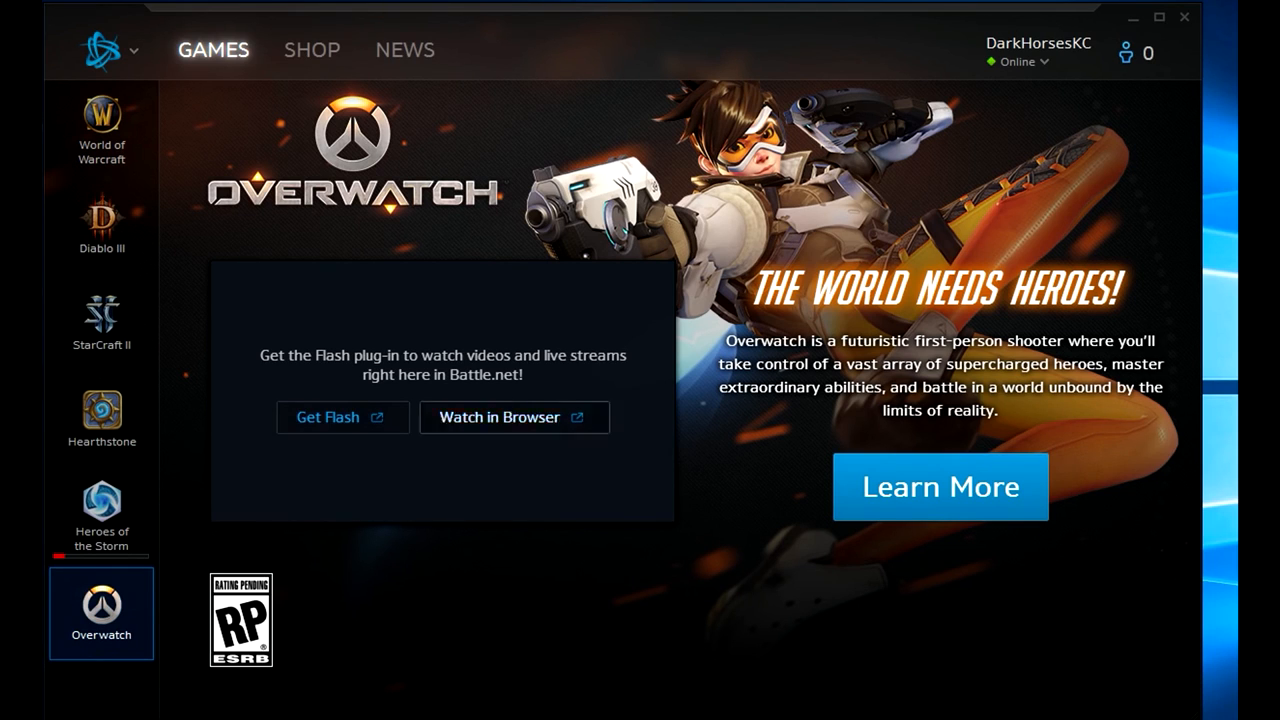